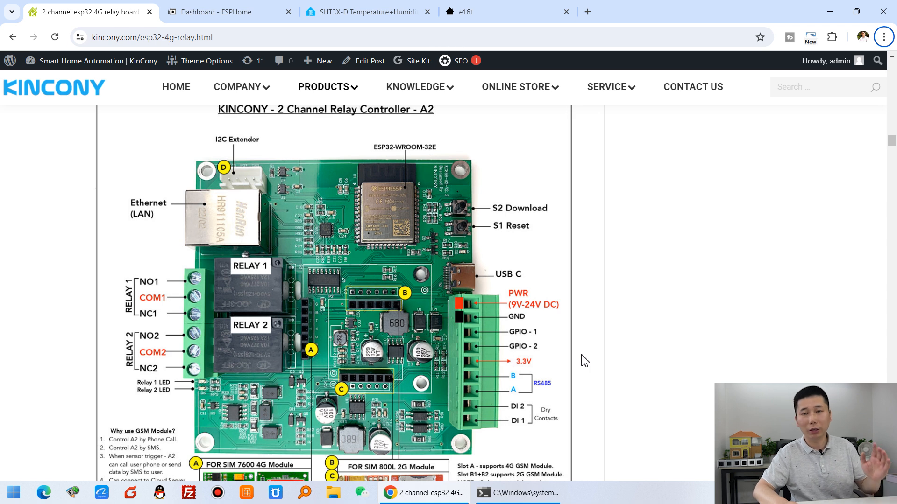
mouse_move(538, 344)
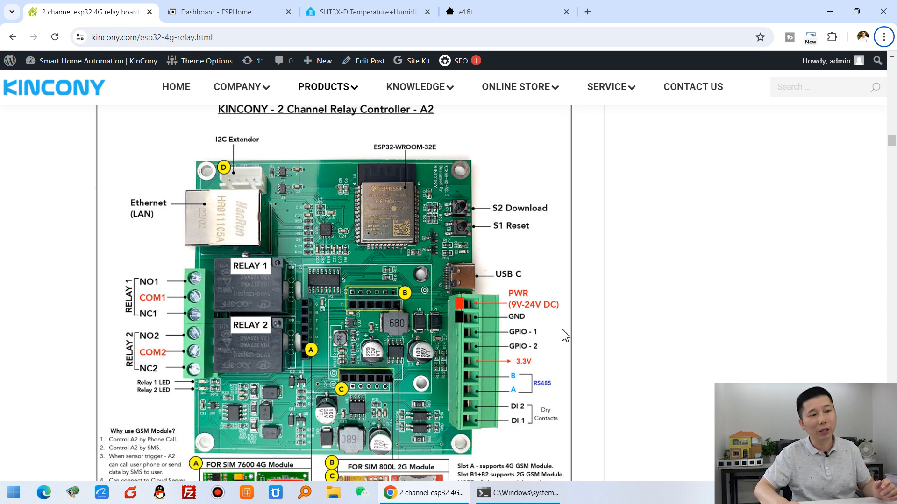
mouse_move(544, 351)
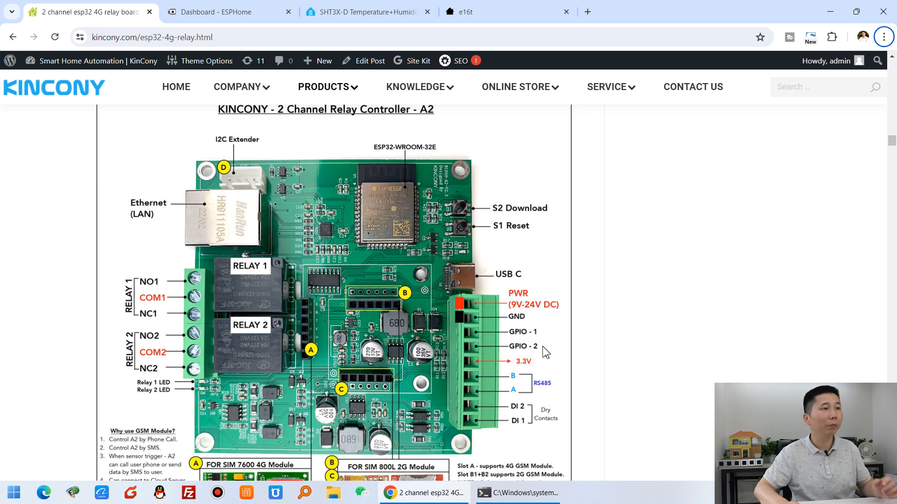
mouse_move(410, 227)
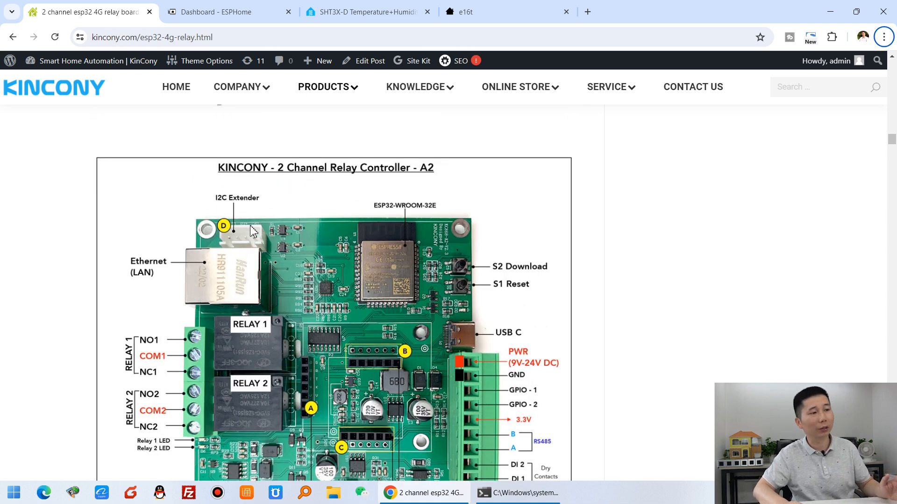
Switch to the ESPHome SHT3X-D temperature and humidity sensor documentation tab
click(366, 11)
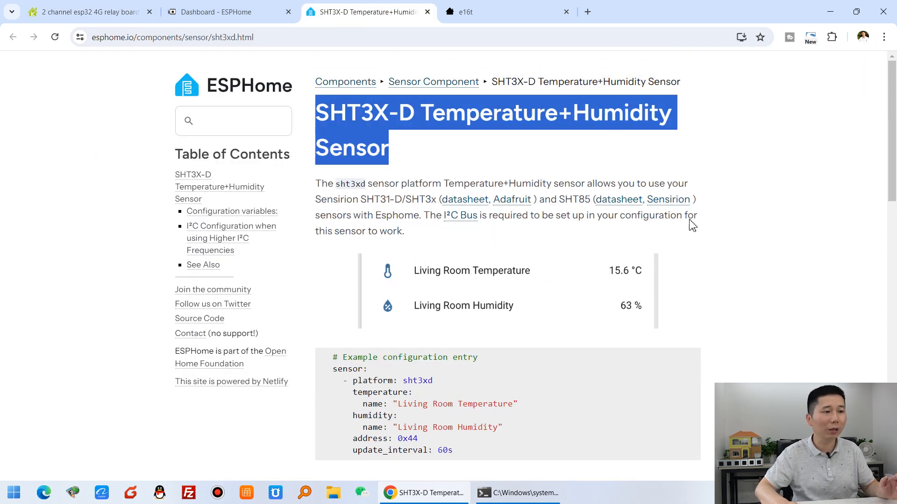
Add the sht3xd Temperature and Humidity block with 5s update_interval to e16t.yaml, then view e16t
scroll(down, 3)
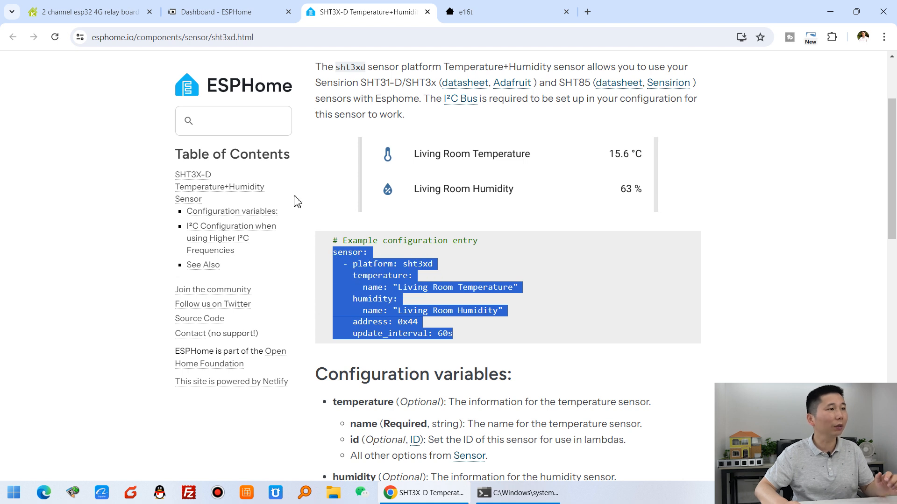
click(223, 12)
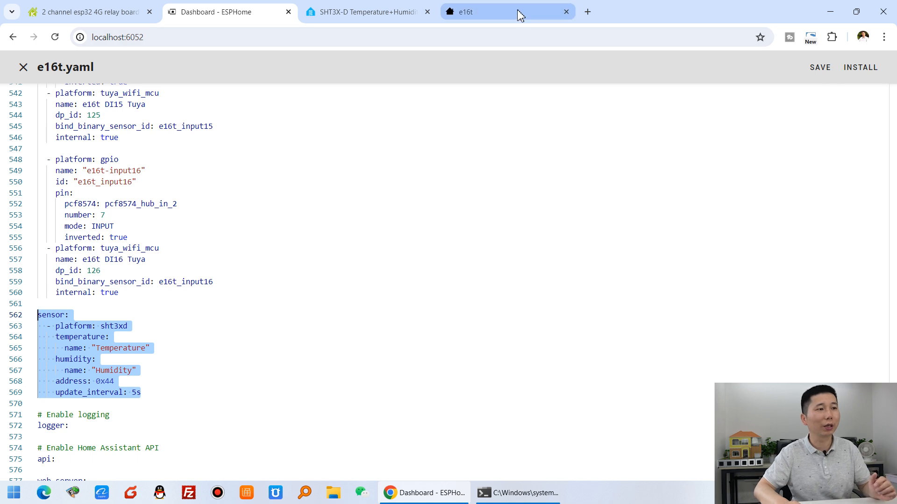
click(504, 11)
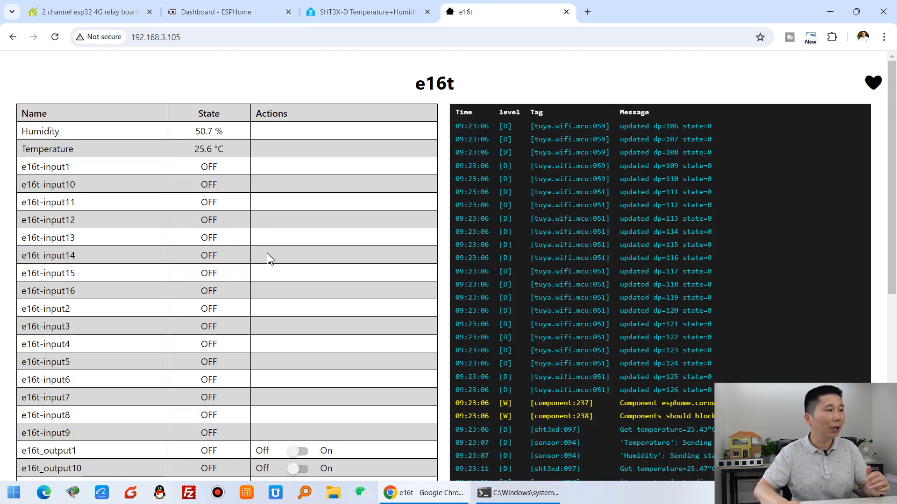
Highlight the live Humidity reading (50.4%) and return to the KinCony A2 product tab
double_click(41, 130)
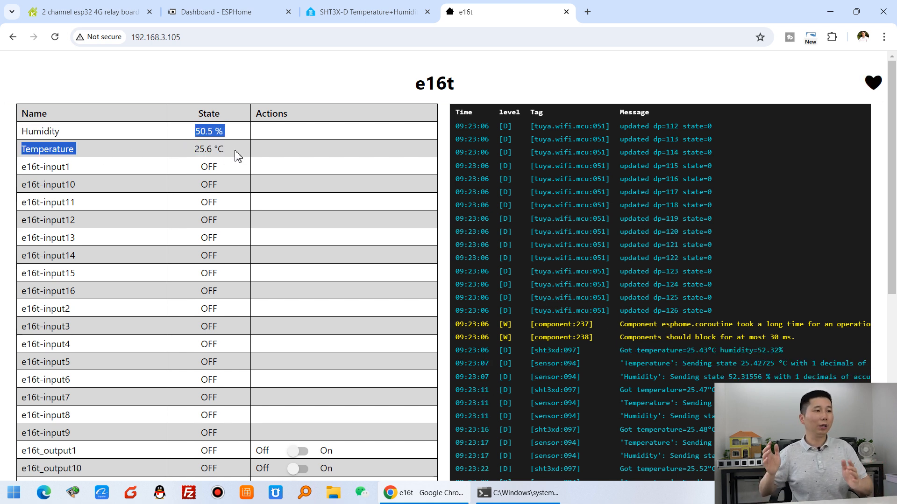
mouse_move(270, 189)
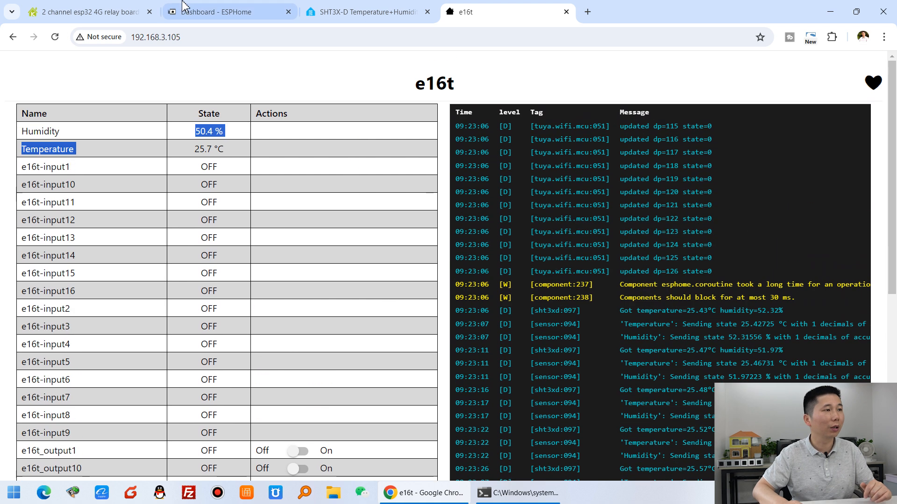
click(86, 11)
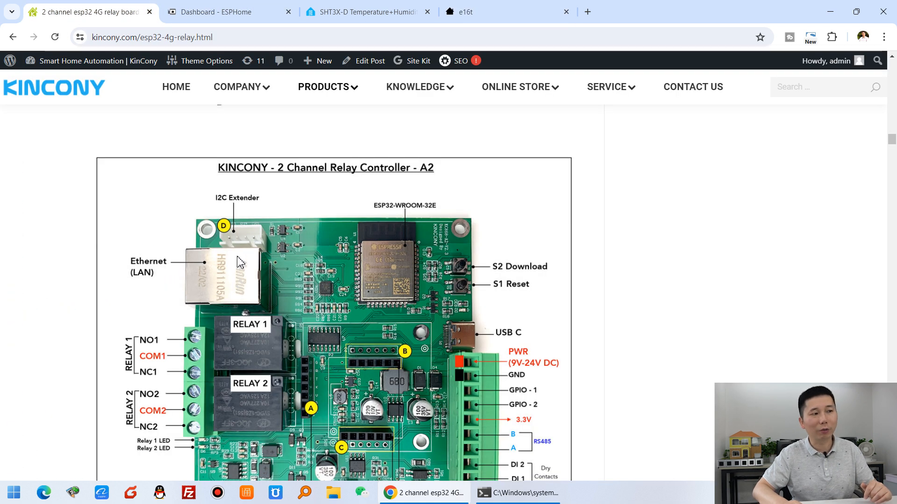